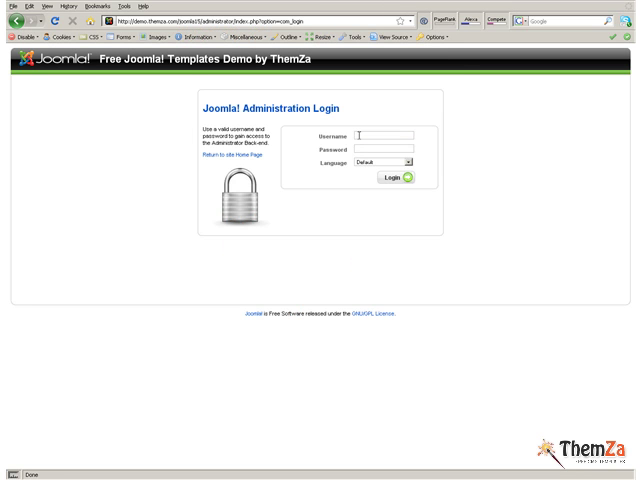
- Enter the administrator username 'admin' and password on the login form
{"action": "type", "text": "admin"}
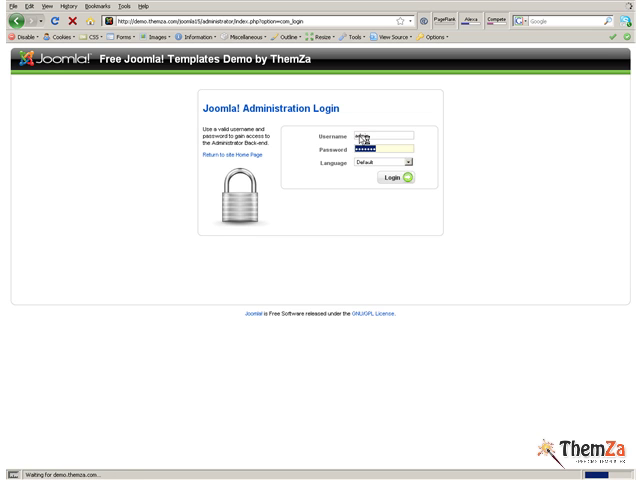
- Log in and go to Extensions > Template Manager to see the installed site templates
{"action": "left_click", "coordinate": [400, 176]}
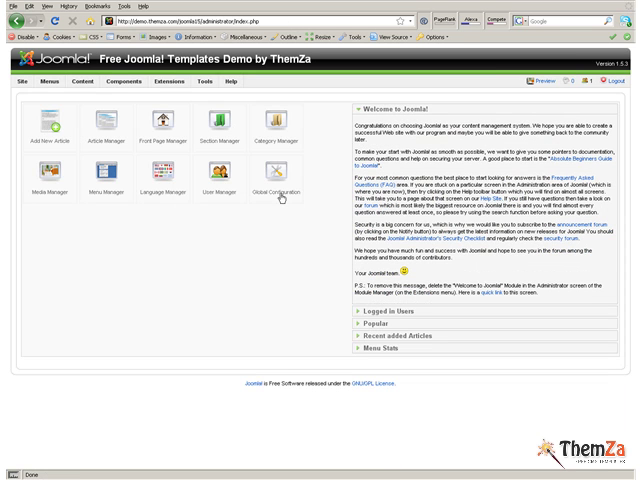
{"action": "left_click", "coordinate": [182, 92]}
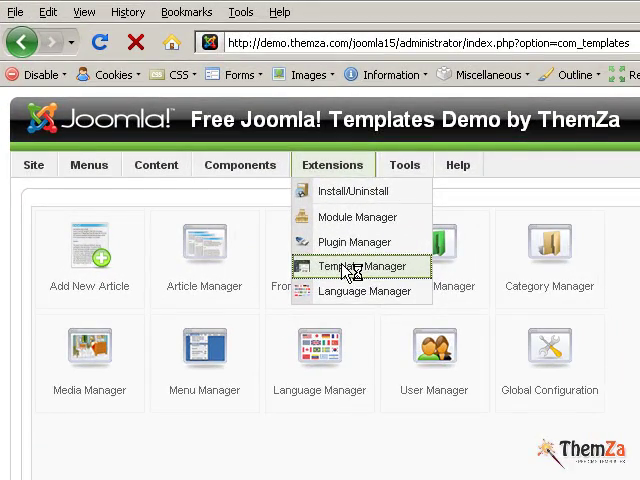
{"action": "left_click", "coordinate": [364, 266]}
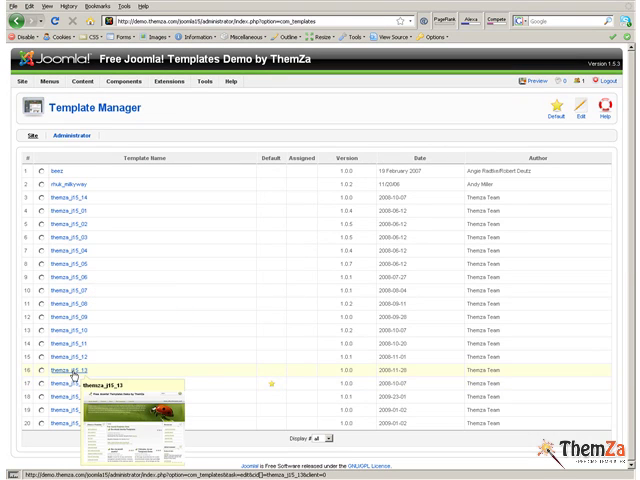
{"action": "scroll", "scroll_direction": "down", "scroll_amount": 3}
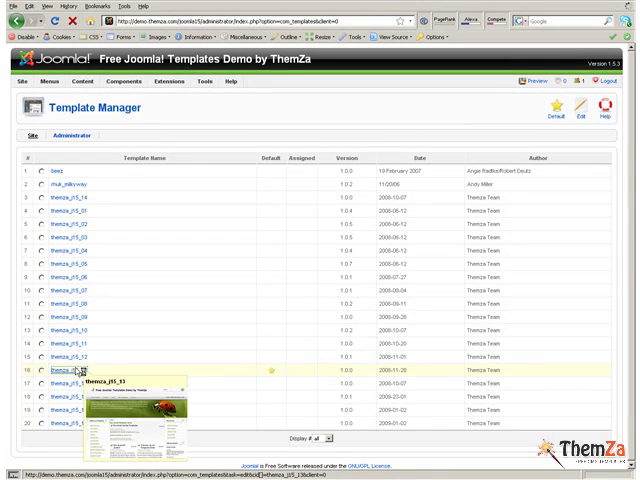
- Edit the themza_j15_13 (Back to Nature) template and set Page Alignment to Left
{"action": "left_click", "coordinate": [60, 368]}
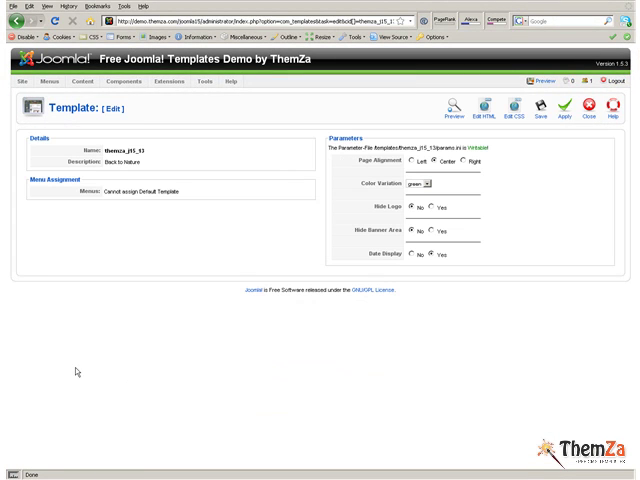
{"action": "mouse_move", "coordinate": [550, 120]}
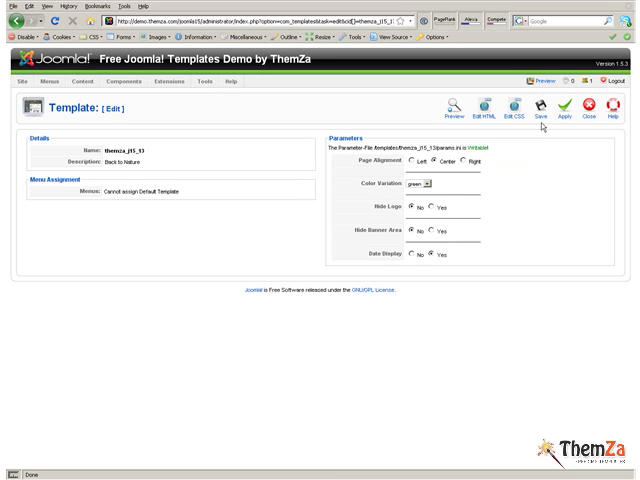
{"action": "right_click", "coordinate": [548, 82]}
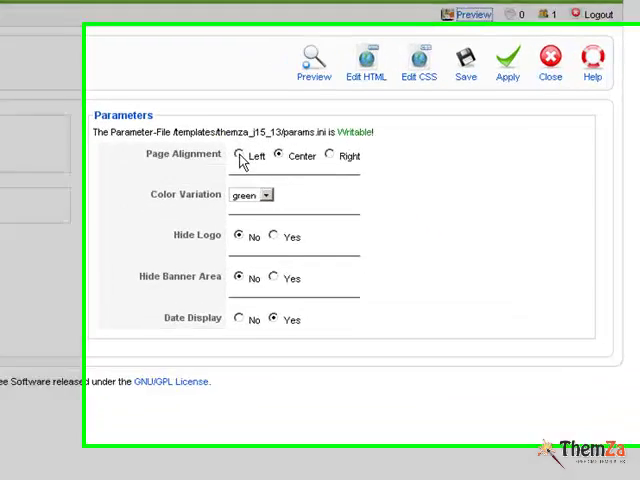
{"action": "left_click", "coordinate": [236, 156]}
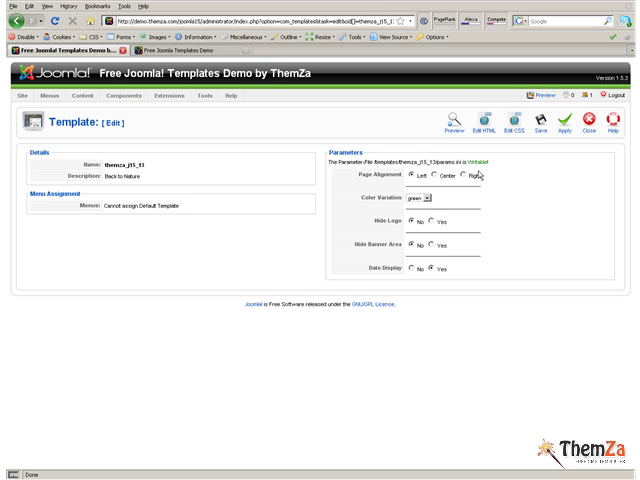
- Set Color Variation to Red and Hide Logo to Yes
{"action": "left_click", "coordinate": [208, 192]}
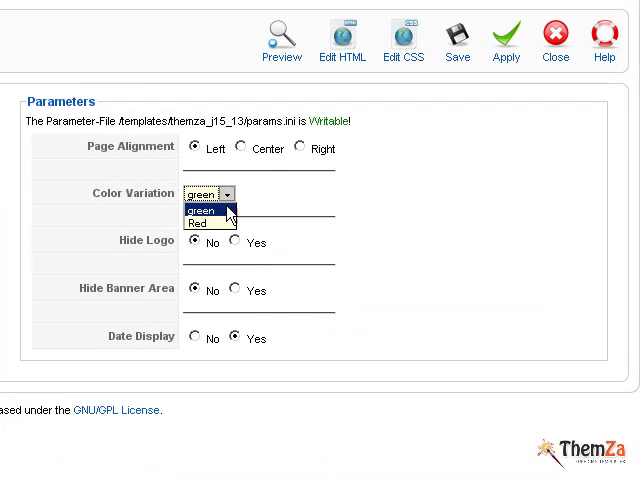
{"action": "left_click", "coordinate": [196, 224]}
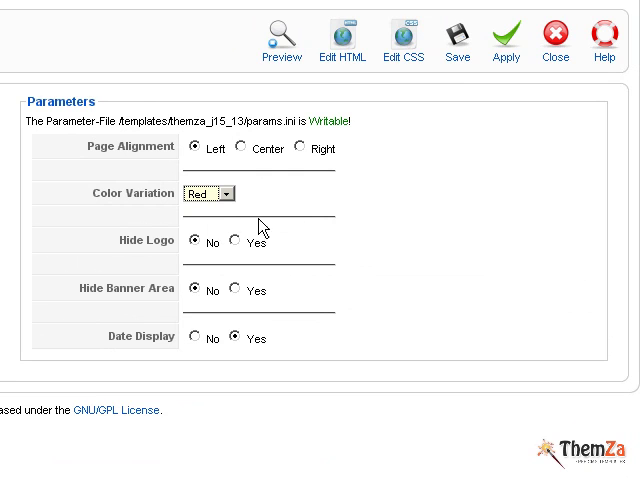
{"action": "left_click", "coordinate": [520, 38]}
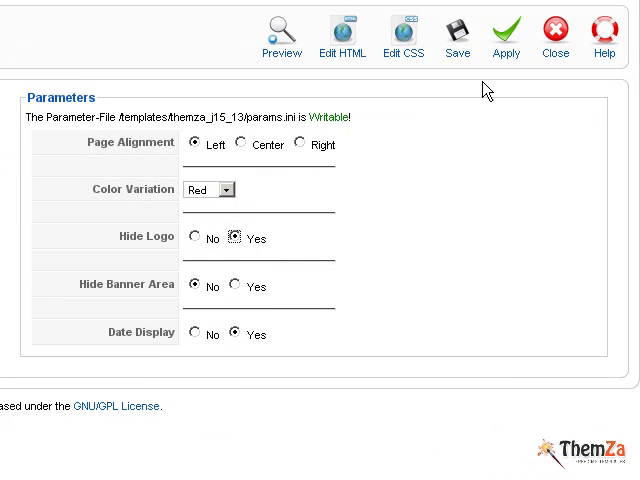
- Set Hide Banner Area to Yes and apply the template settings
{"action": "left_click", "coordinate": [524, 30]}
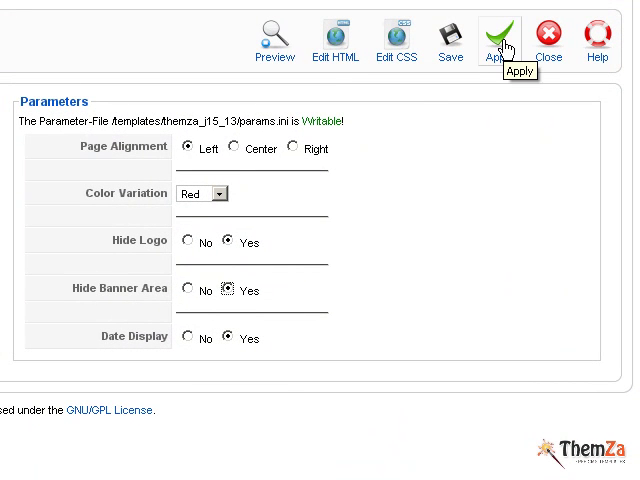
{"action": "left_click", "coordinate": [520, 32]}
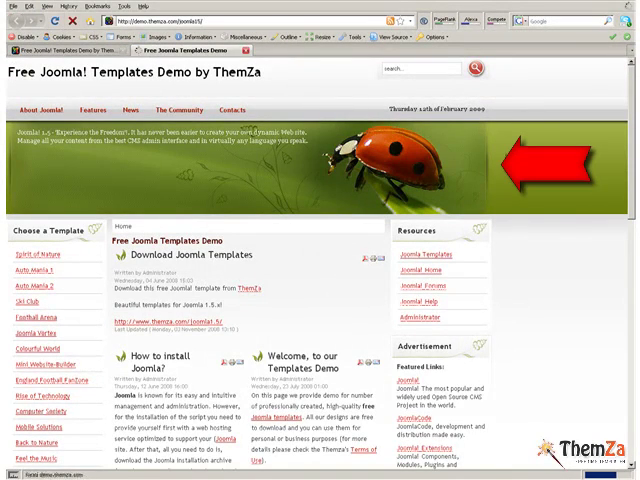
- Scroll through the public front page to check the customised template
{"action": "scroll", "scroll_direction": "down", "scroll_amount": 3}
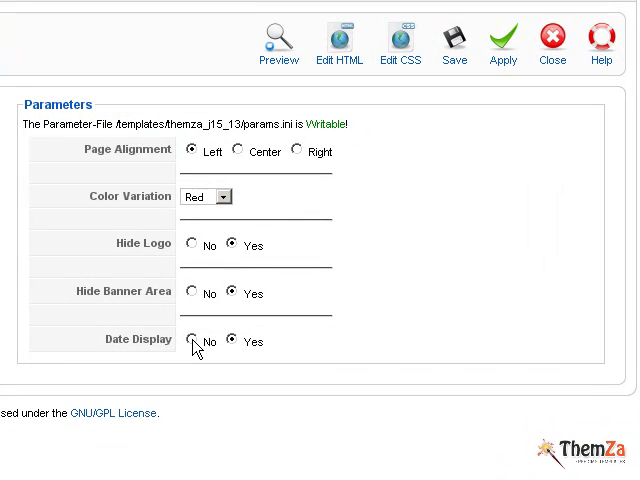
- Set Date Display to No
{"action": "left_click", "coordinate": [192, 340]}
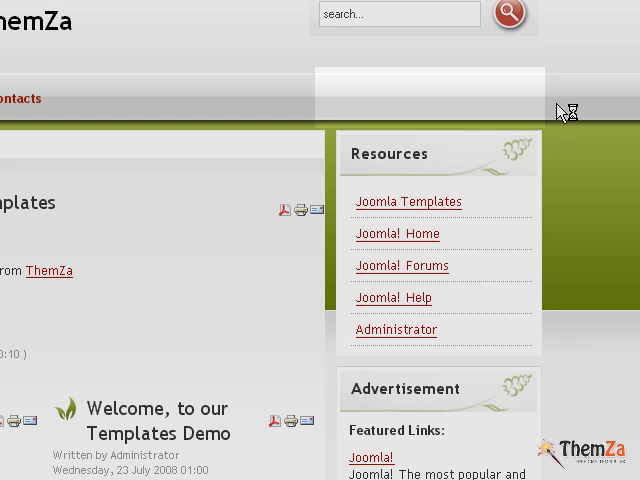
{"action": "mouse_move", "coordinate": [560, 110]}
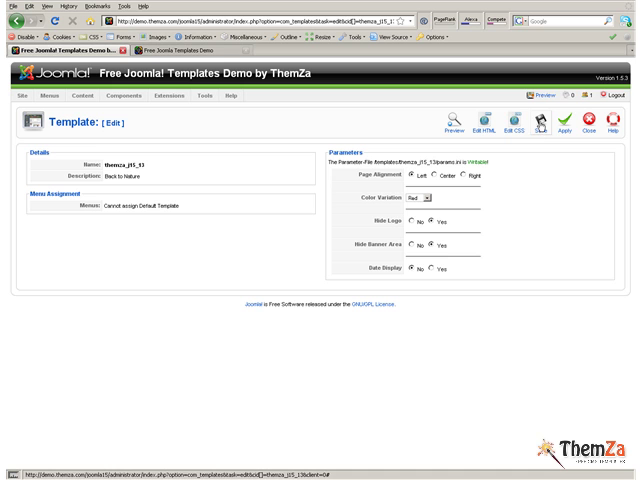
- Save the Back to Nature template settings
{"action": "left_click", "coordinate": [552, 126]}
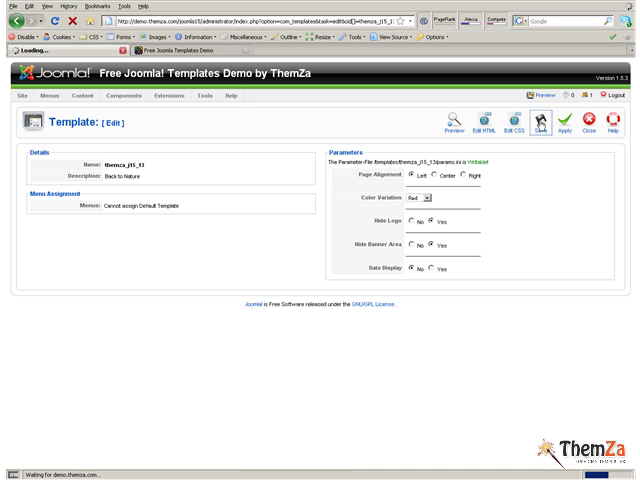